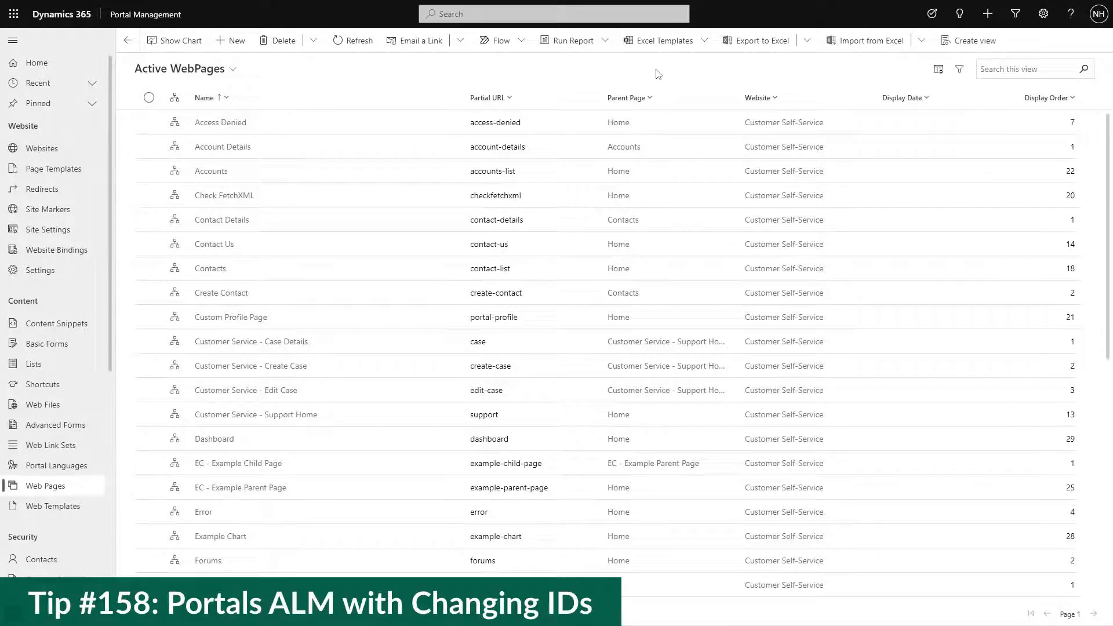
Check the Access Denied web page row, then show the Active Websites list
scroll(down, 3)
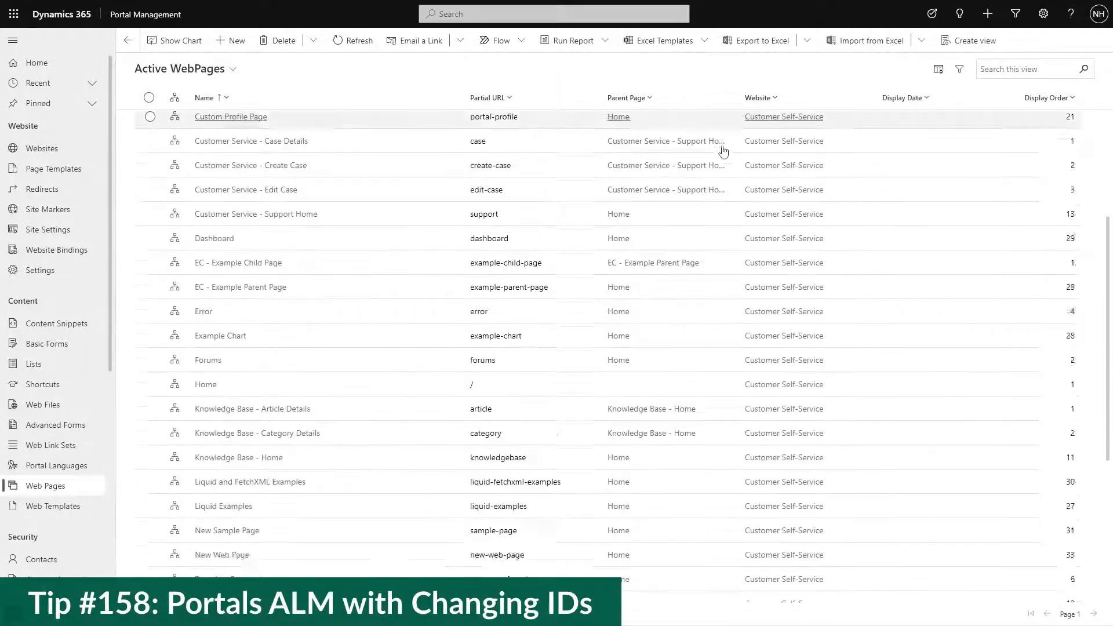
scroll(down, 3)
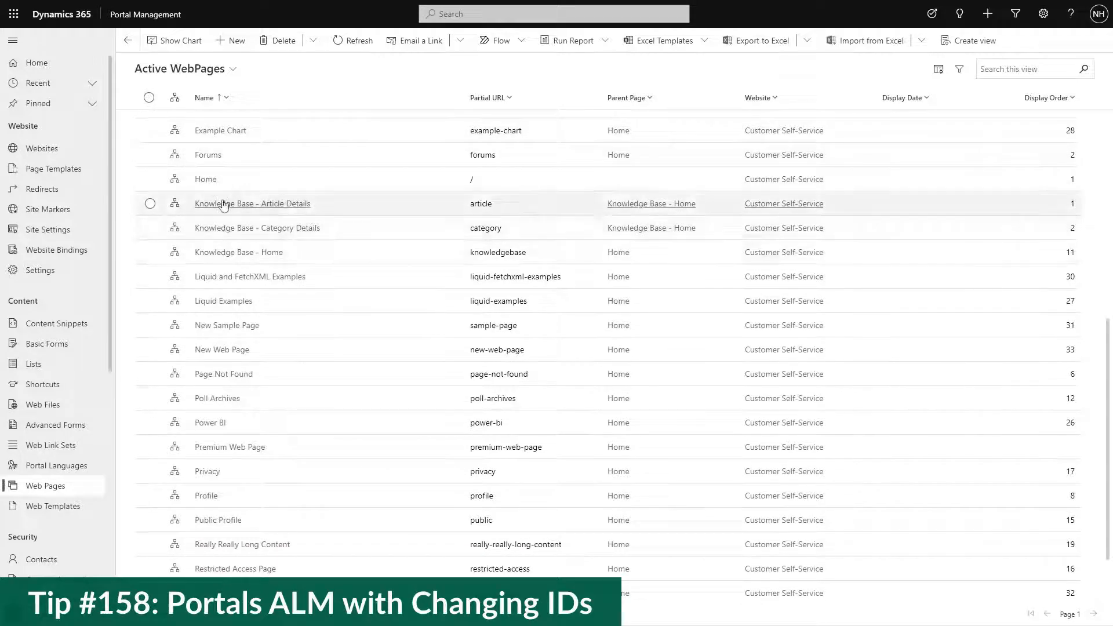
click(206, 179)
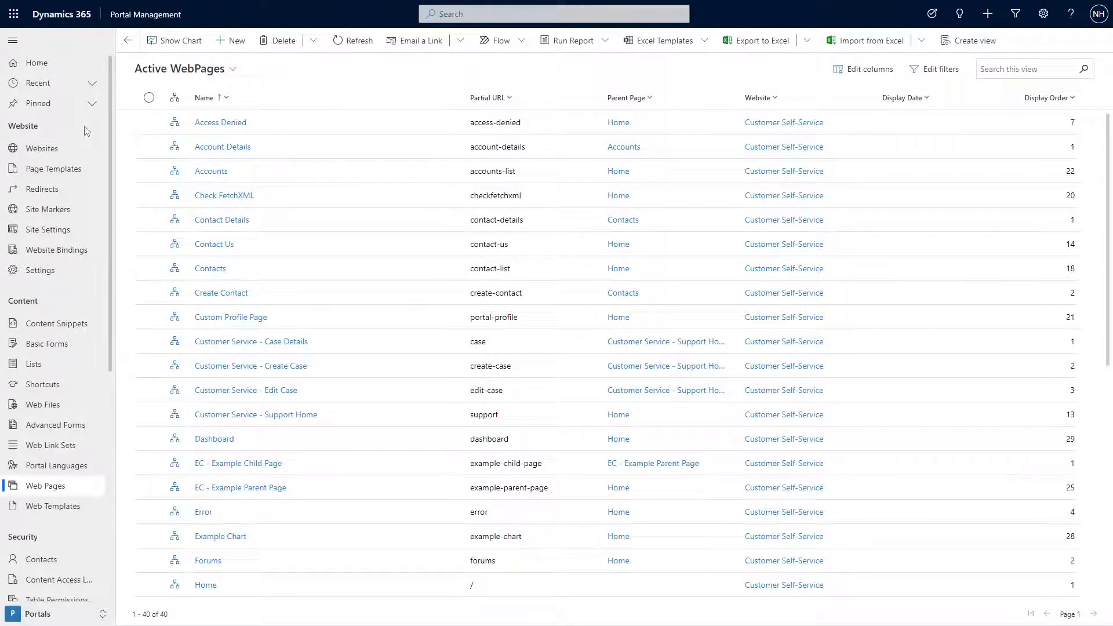
mouse_move(50, 169)
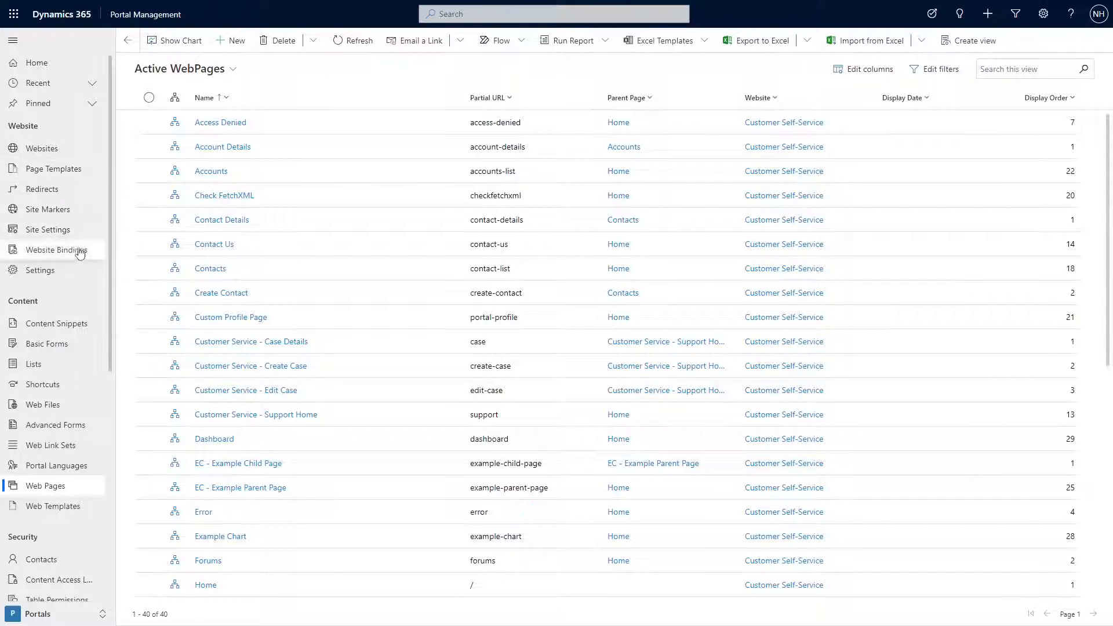
mouse_move(70, 369)
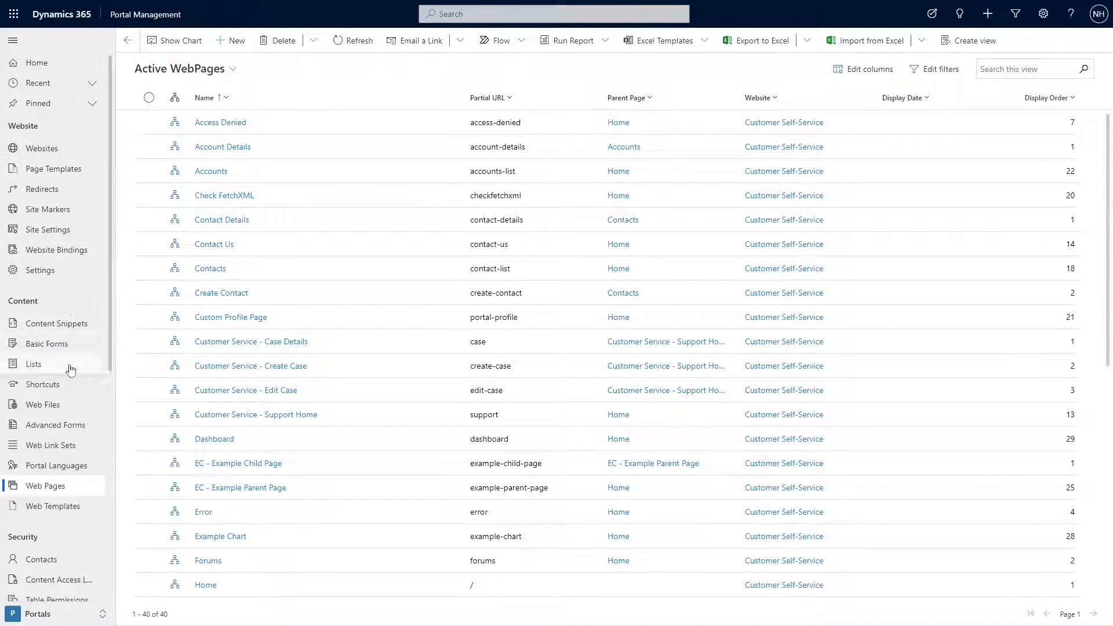
mouse_move(127, 325)
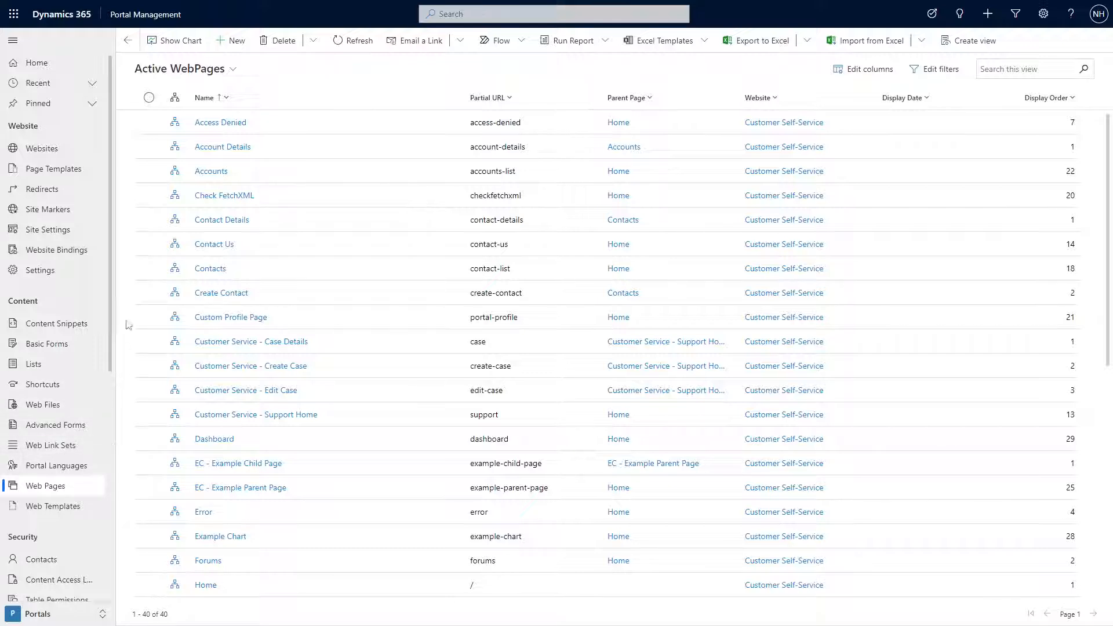
click(149, 122)
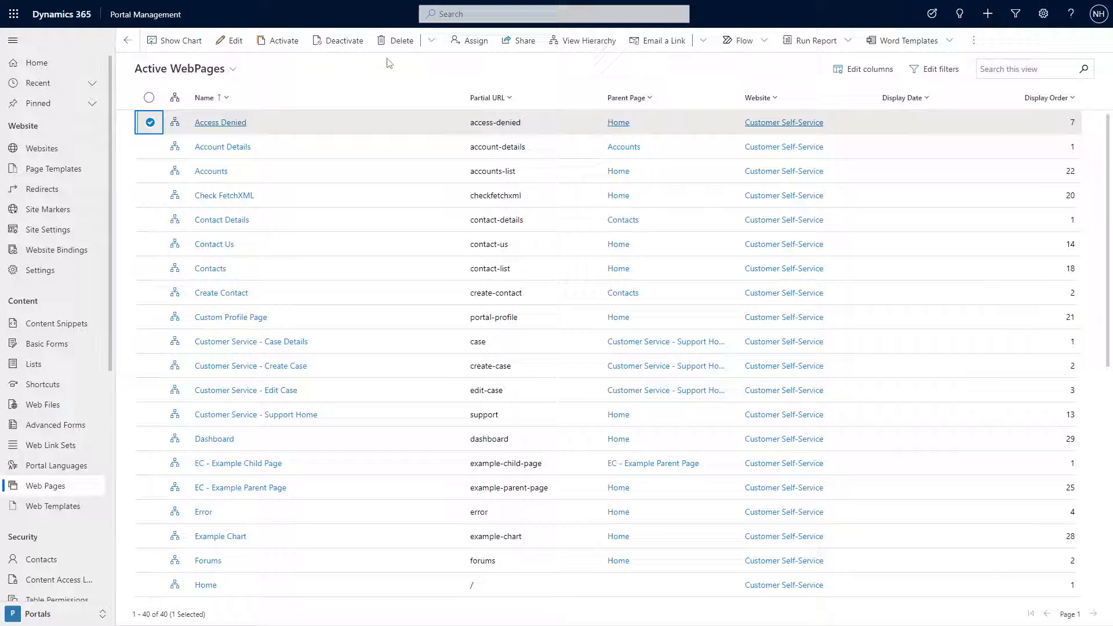
mouse_move(376, 66)
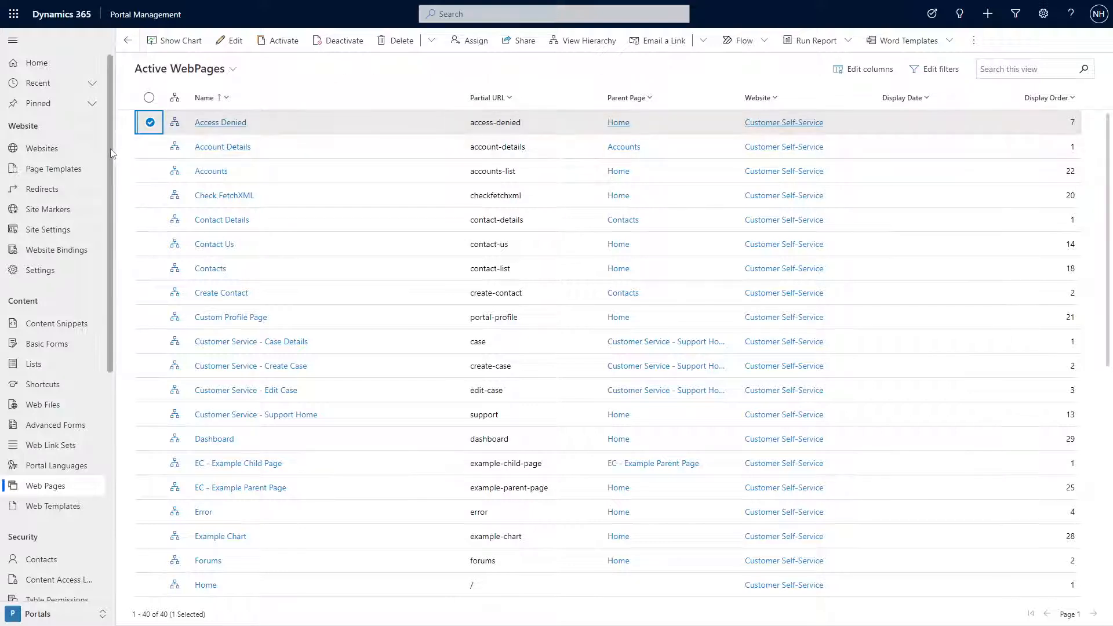
click(42, 148)
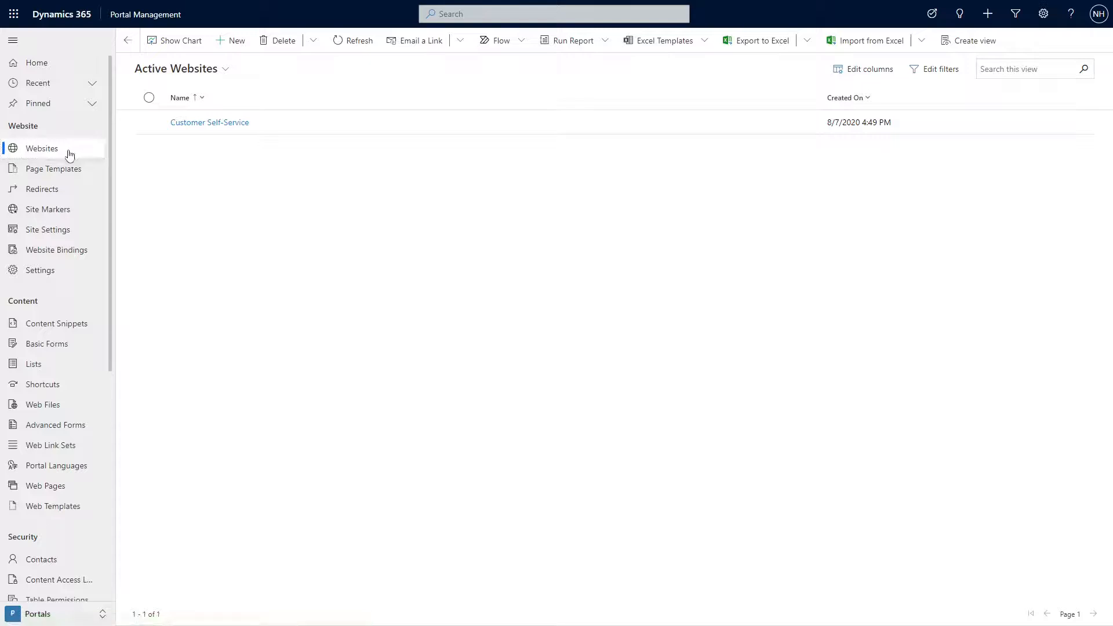
Select the Customer Self-Service website row in Active Websites
click(149, 122)
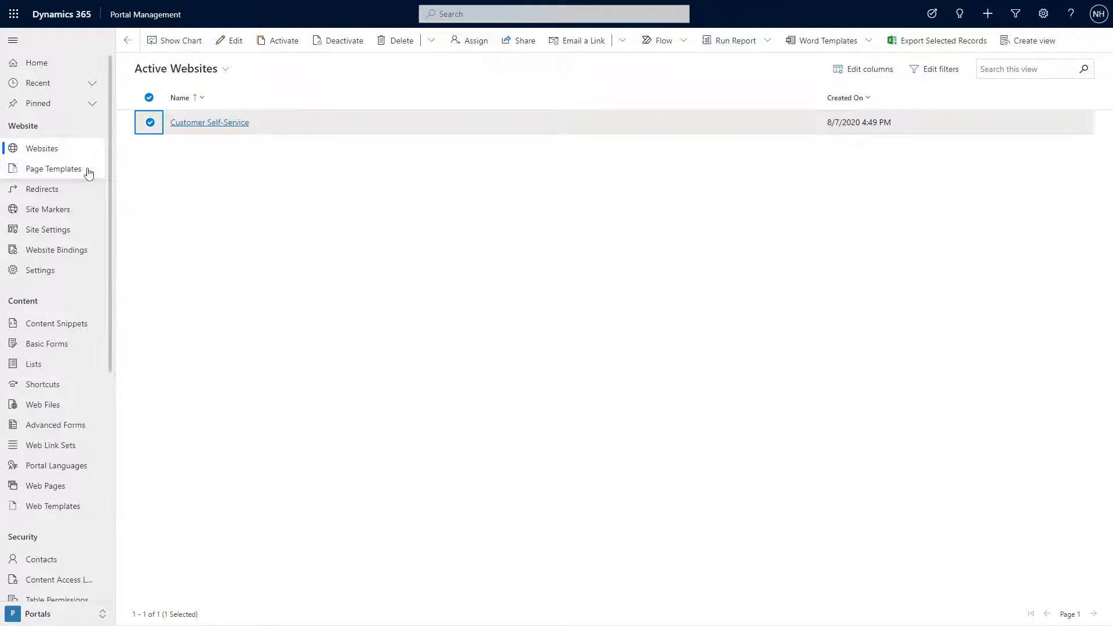
mouse_move(89, 323)
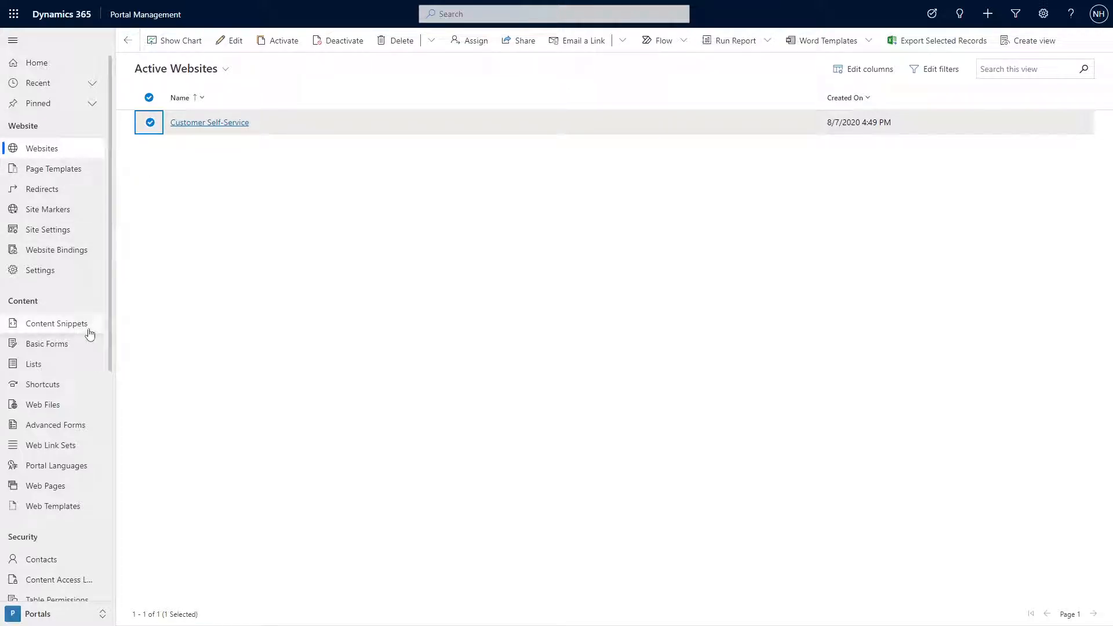
mouse_move(96, 230)
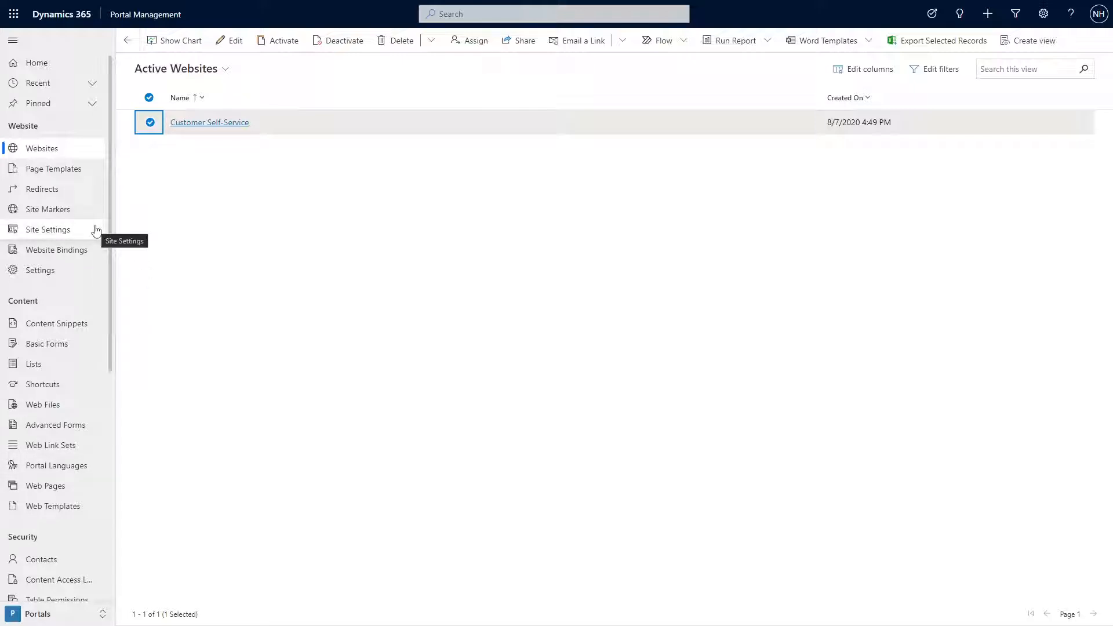
mouse_move(120, 229)
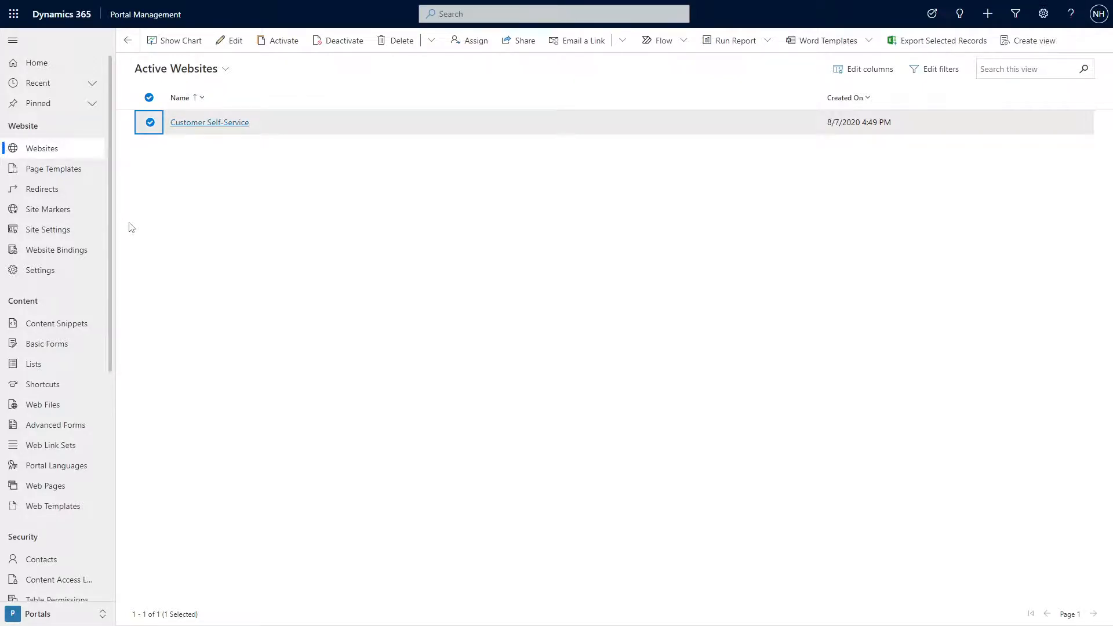
Show the Active Portal Languages list with its 43 language records
click(56, 465)
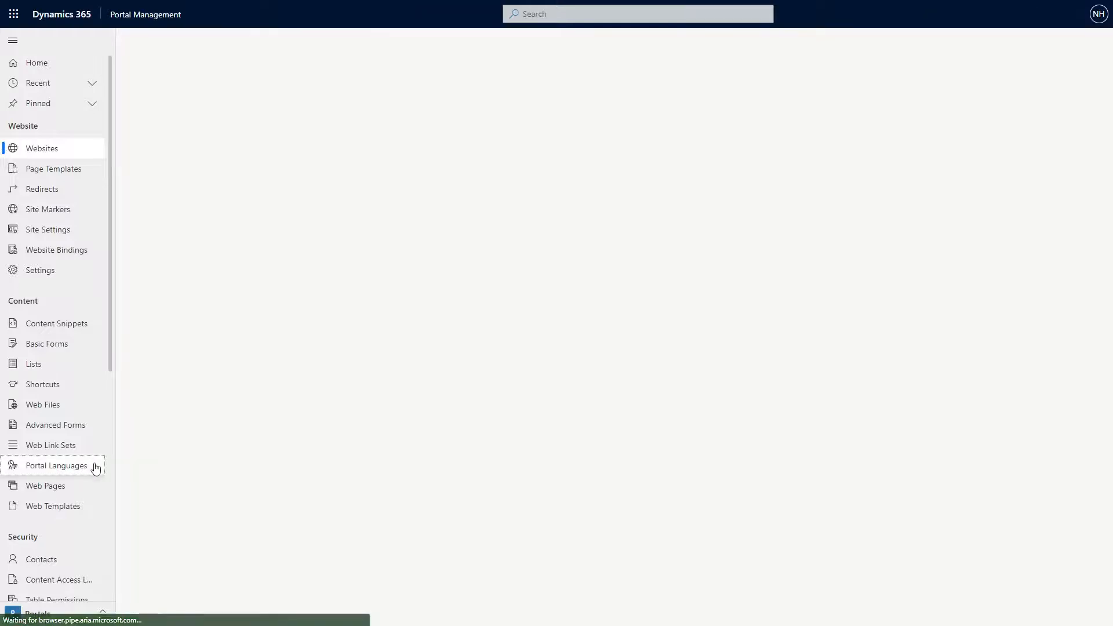
click(56, 465)
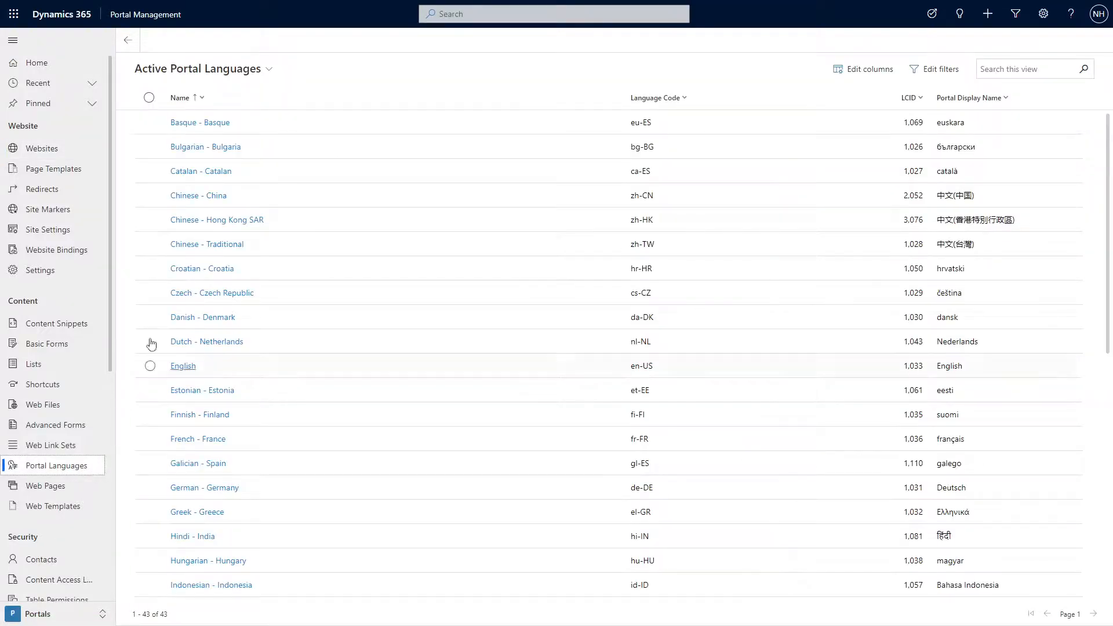